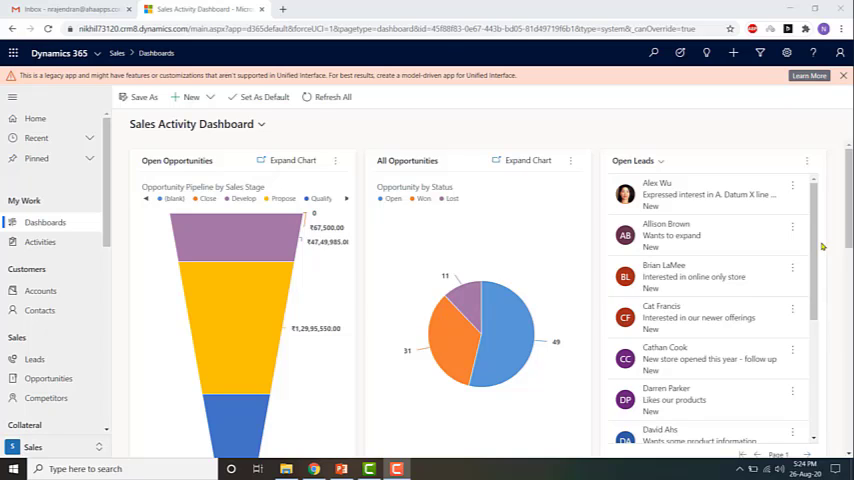
Step: Reach Customize the System via Settings > Advanced Settings > Customizations, opening the Default Solution
{"action": "left_click", "coordinate": [788, 52]}
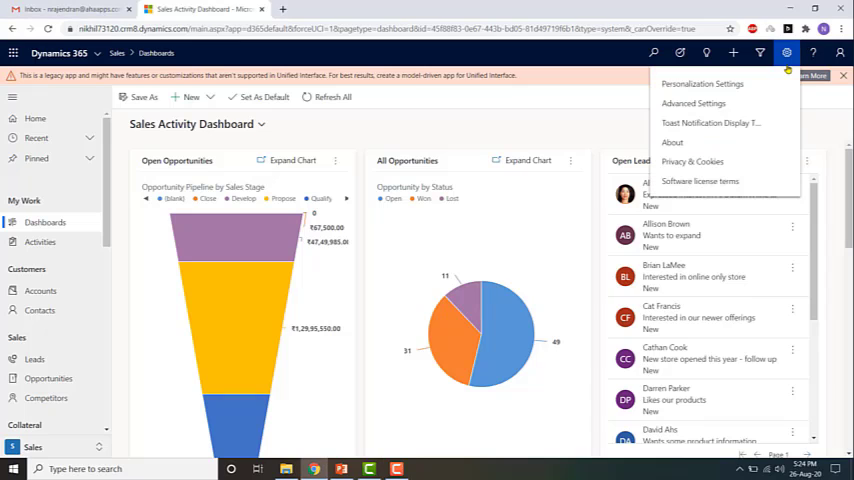
{"action": "left_click", "coordinate": [692, 104]}
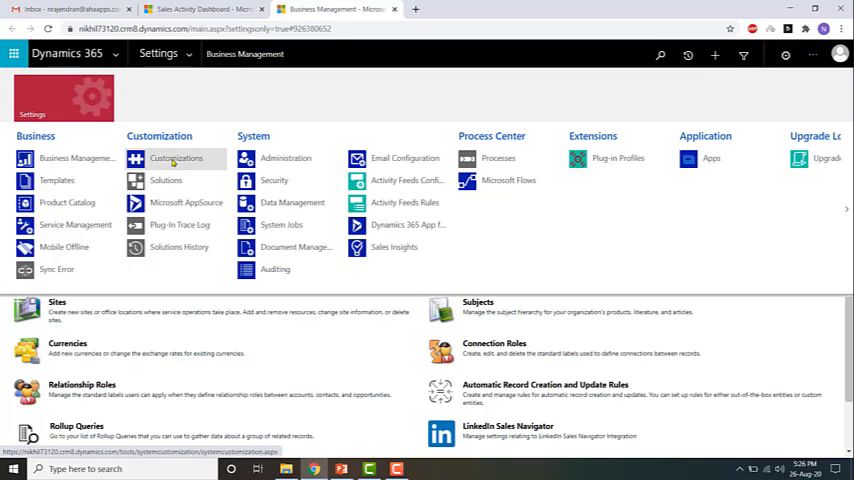
{"action": "left_click", "coordinate": [176, 158]}
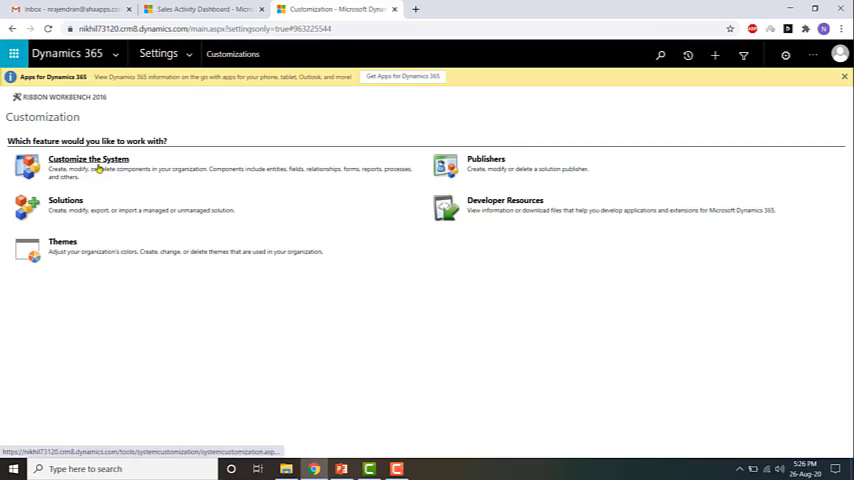
{"action": "left_click", "coordinate": [88, 160]}
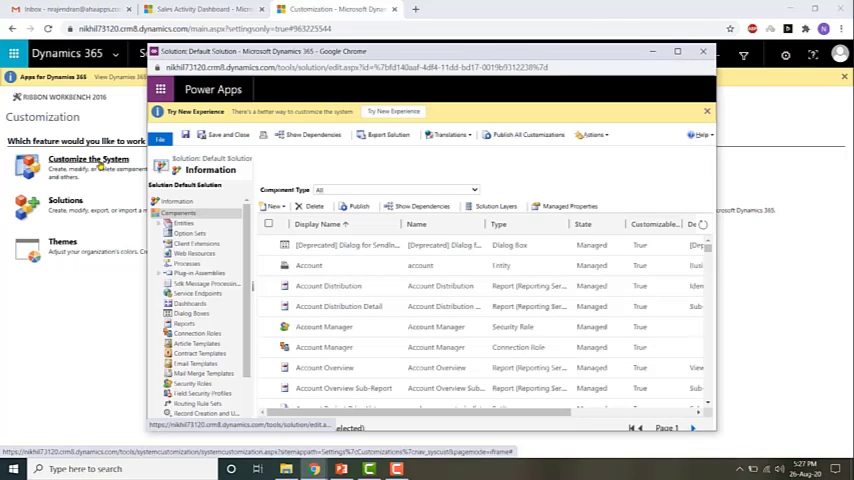
Step: Expand Entities > Account in the solution tree and show its empty Business Rules list
{"action": "left_click", "coordinate": [328, 286]}
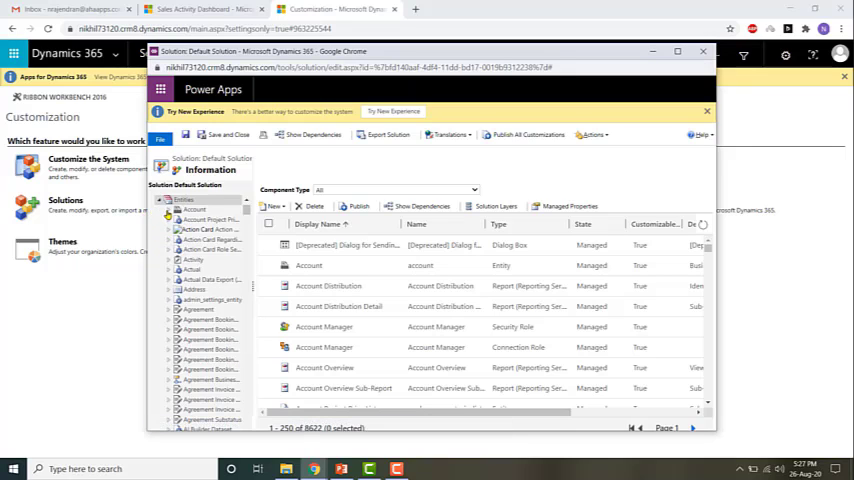
{"action": "left_click", "coordinate": [170, 210]}
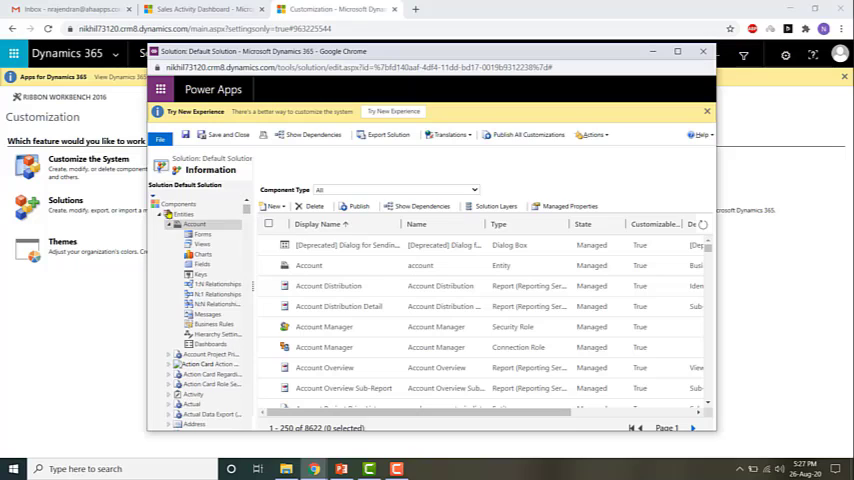
{"action": "mouse_move", "coordinate": [216, 324]}
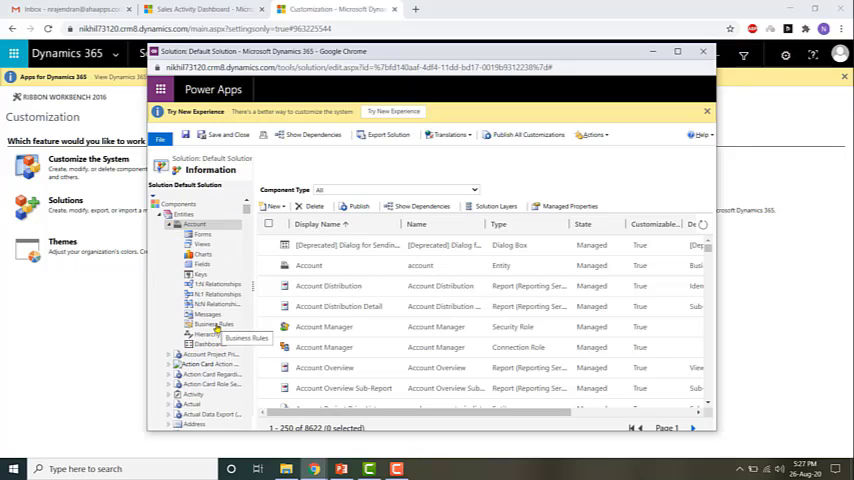
{"action": "left_click", "coordinate": [212, 324]}
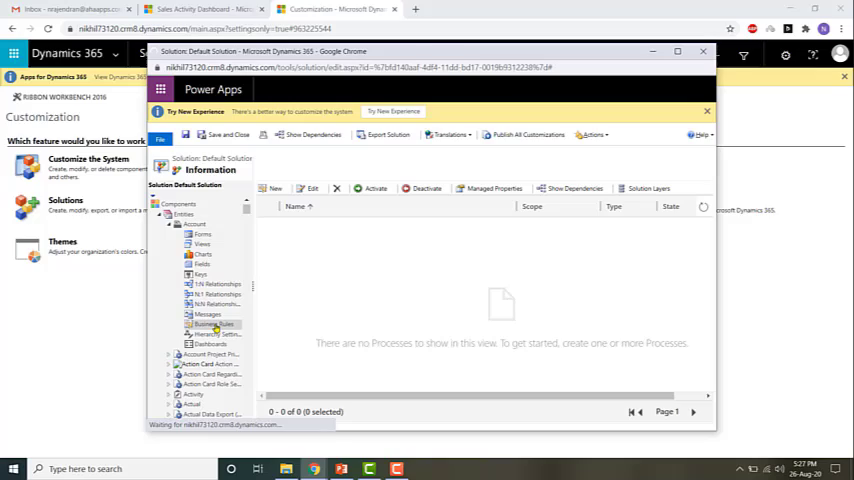
Step: Maximize the Default Solution window showing Account's empty Business Rules view
{"action": "left_click", "coordinate": [676, 52]}
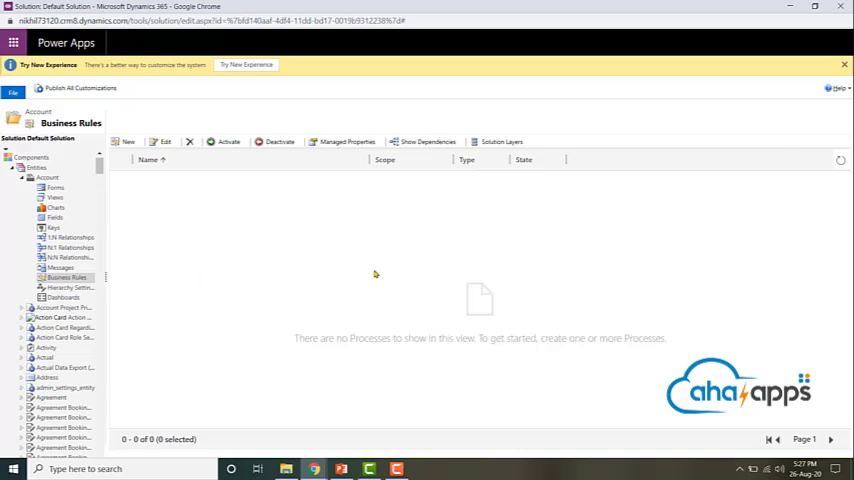
{"action": "mouse_move", "coordinate": [504, 324]}
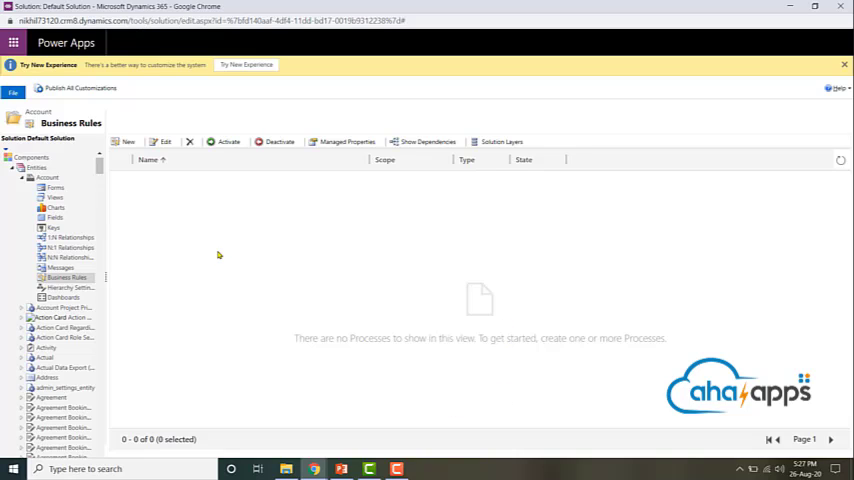
{"action": "mouse_move", "coordinate": [126, 142]}
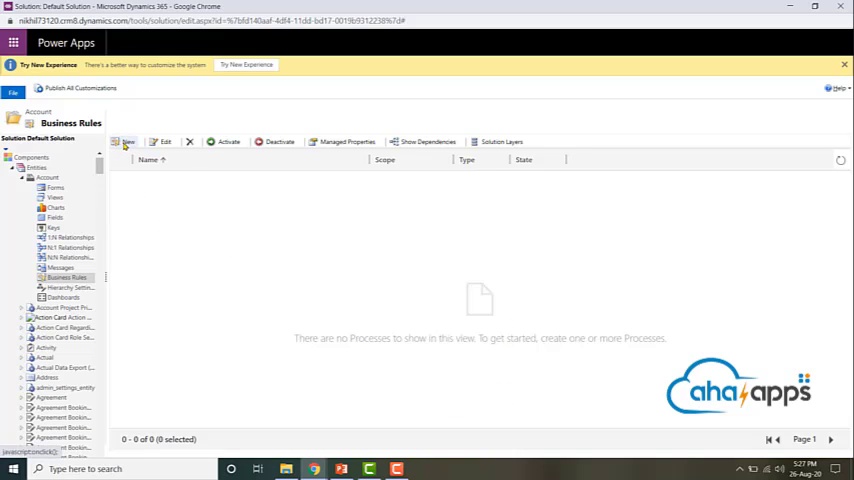